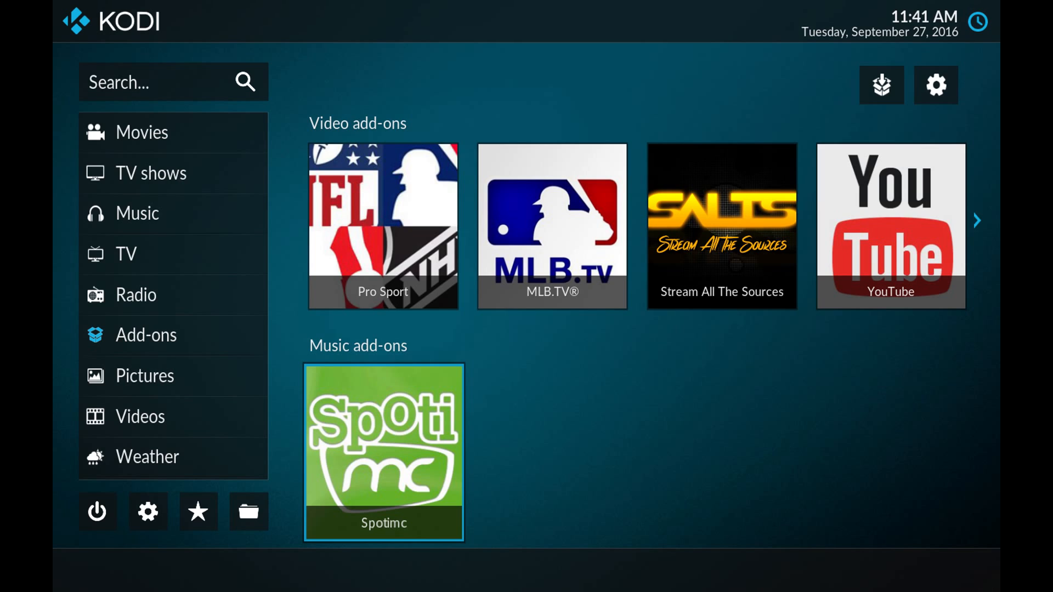
Download eracknaphobia's repository zip from the 'My repo' link in the NHL TV forum thread
click(145, 335)
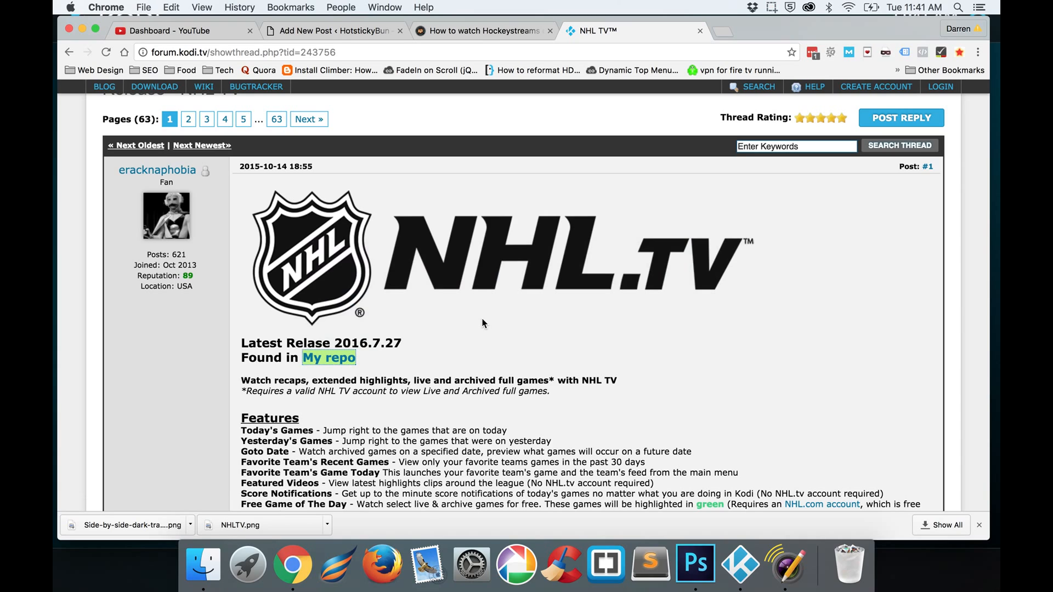
mouse_move(426, 365)
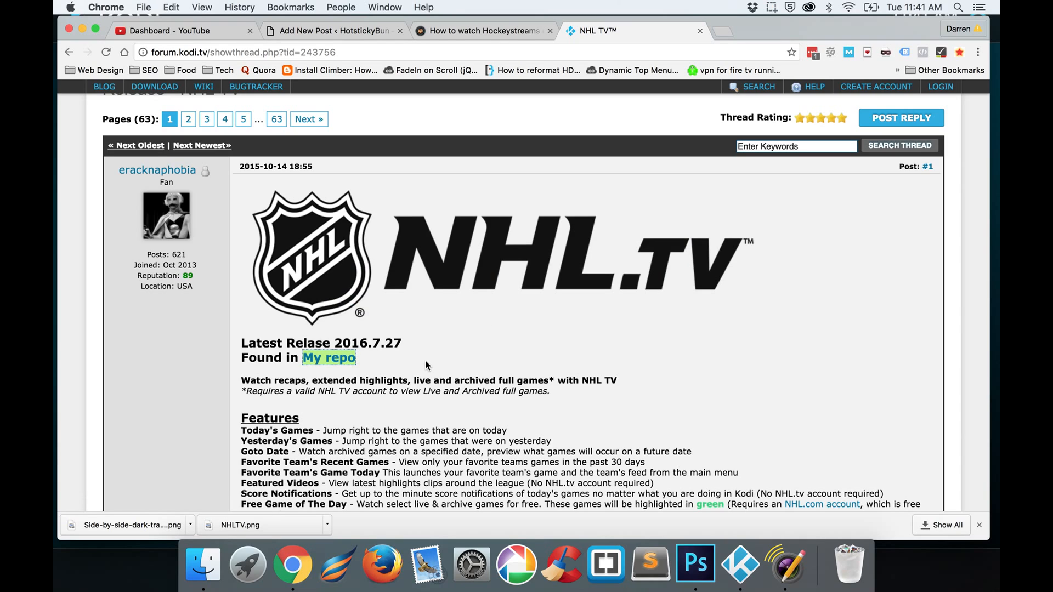
mouse_move(459, 371)
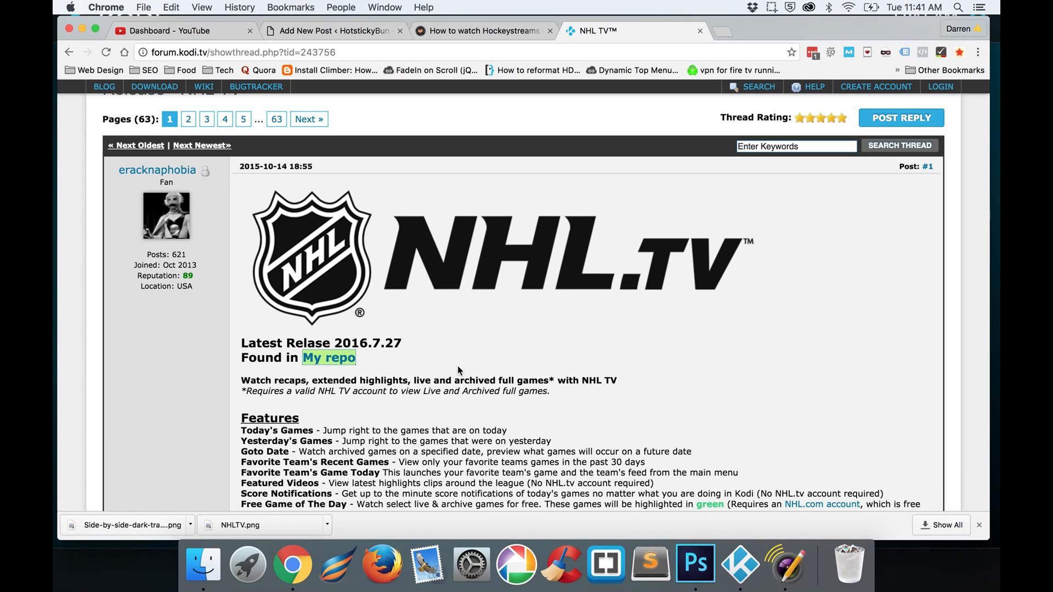
mouse_move(342, 360)
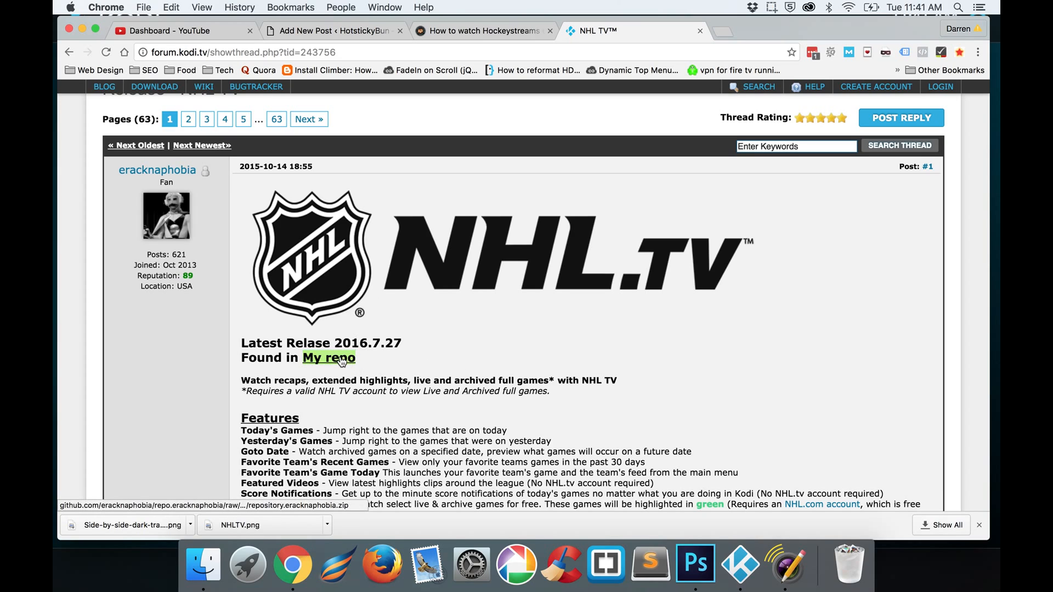
click(328, 357)
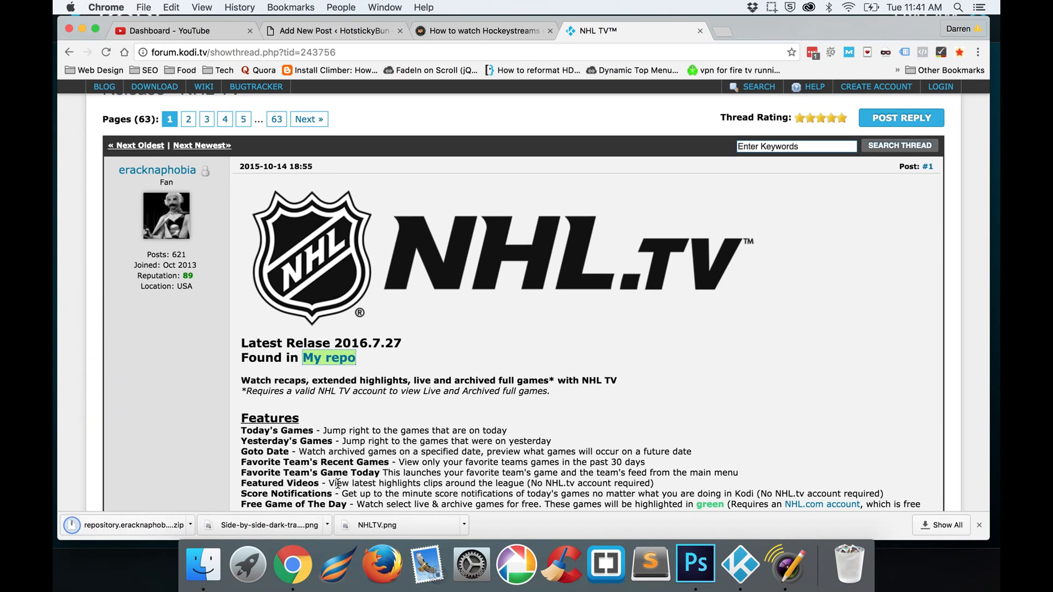
mouse_move(240, 517)
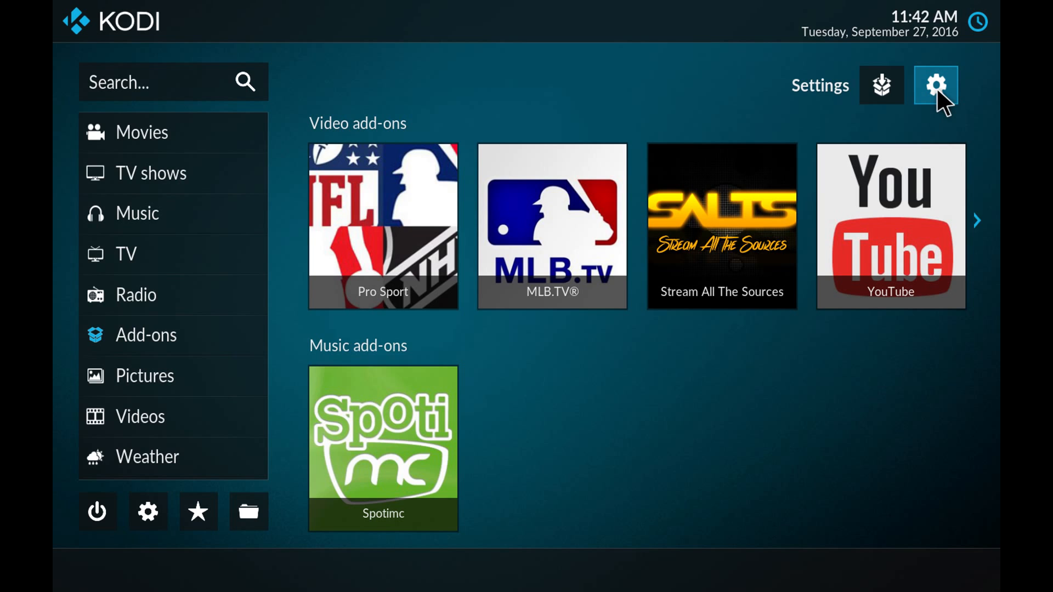
click(935, 85)
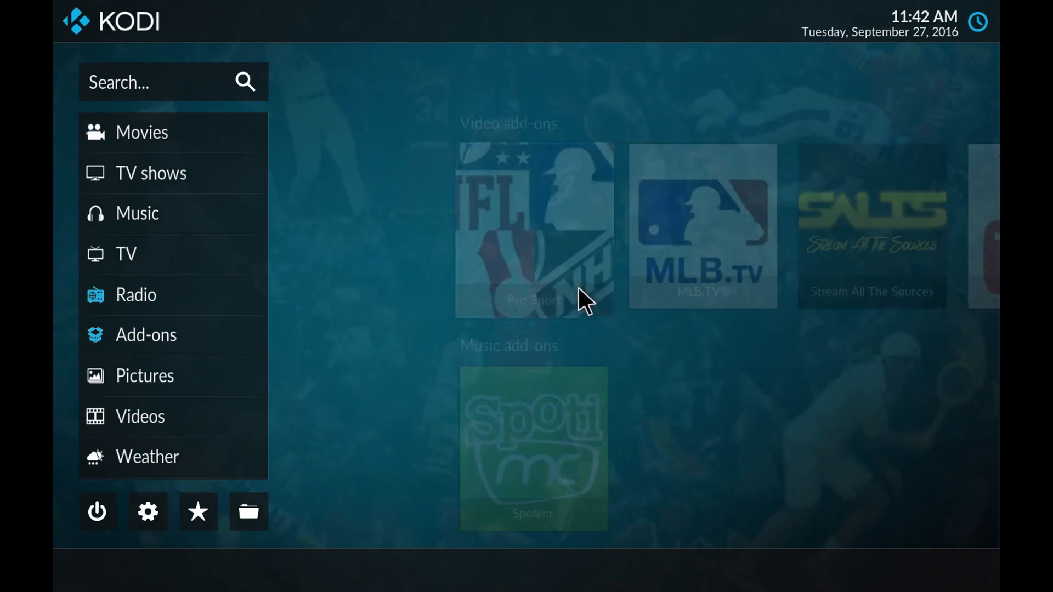
click(145, 336)
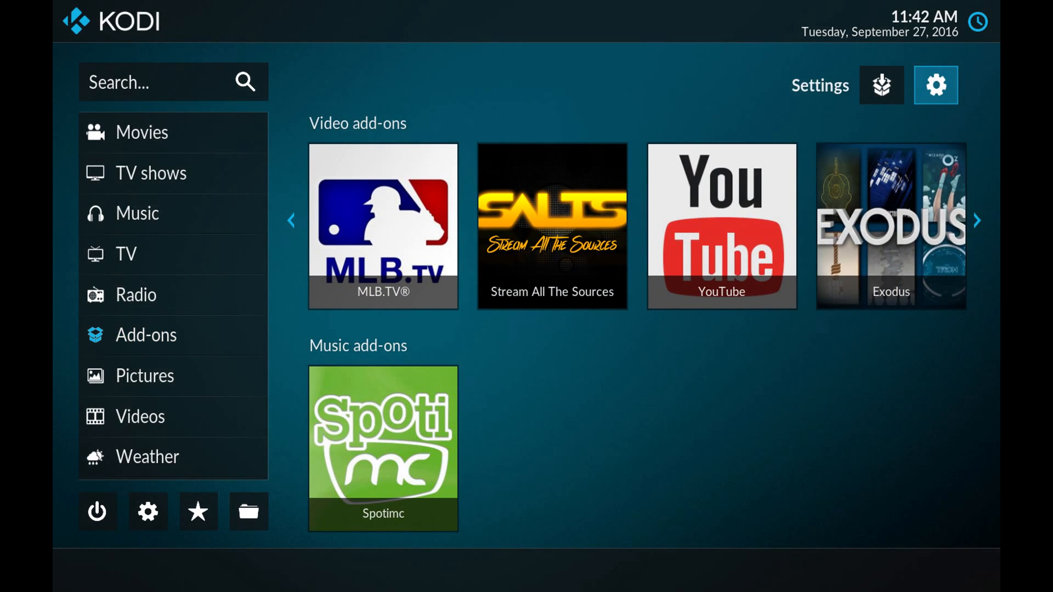
Enable Unknown sources under System > Add-ons and accept the warning
click(936, 85)
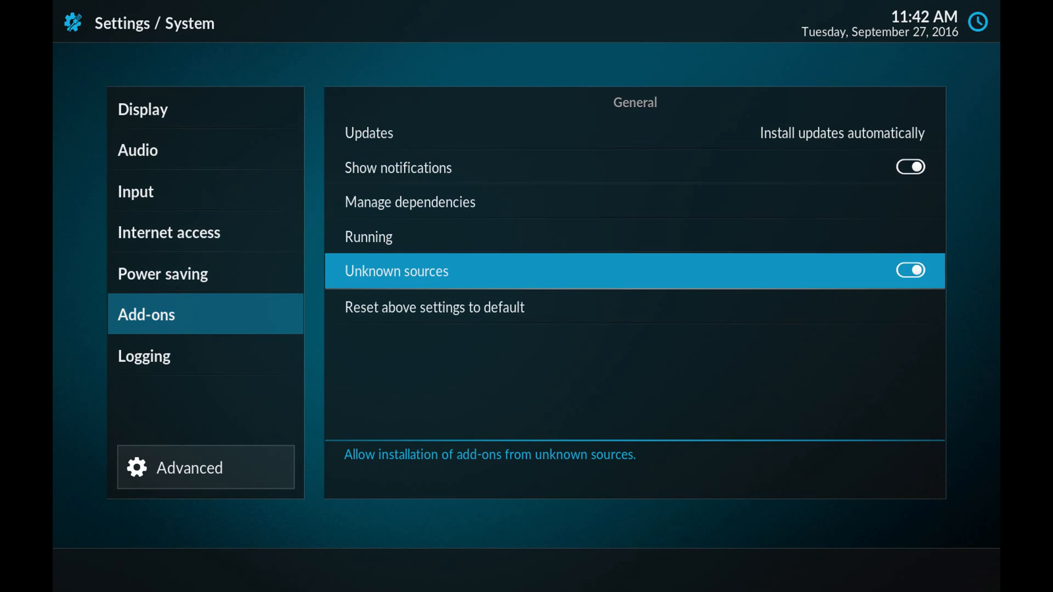
click(911, 270)
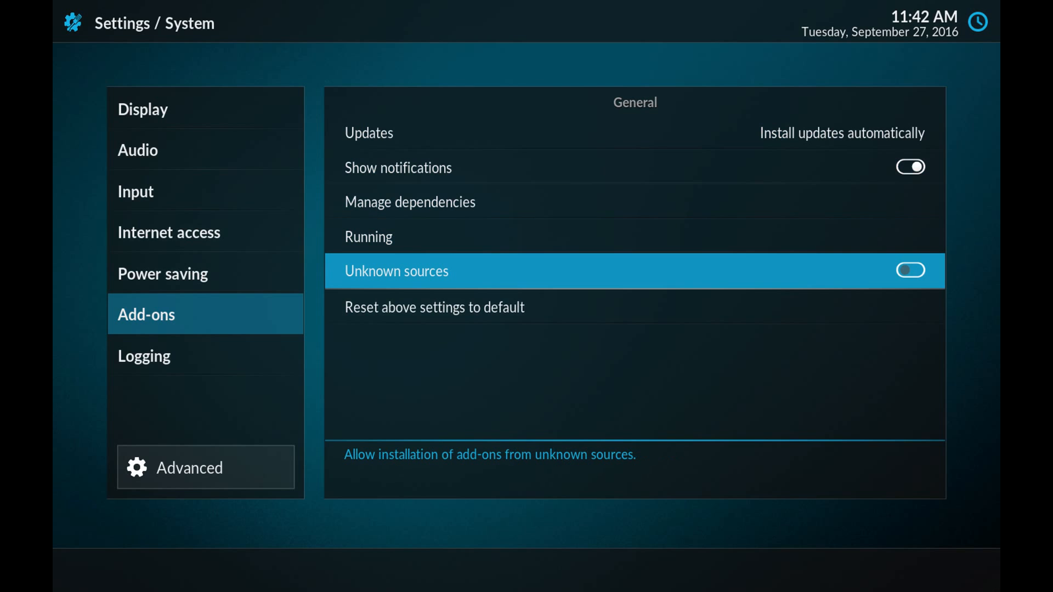
click(911, 270)
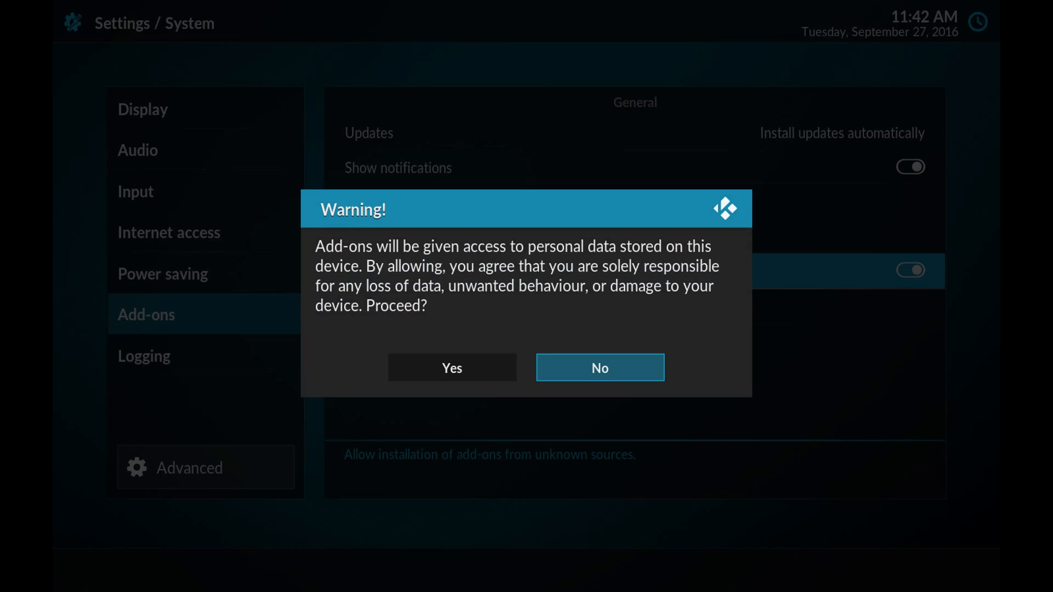
click(452, 368)
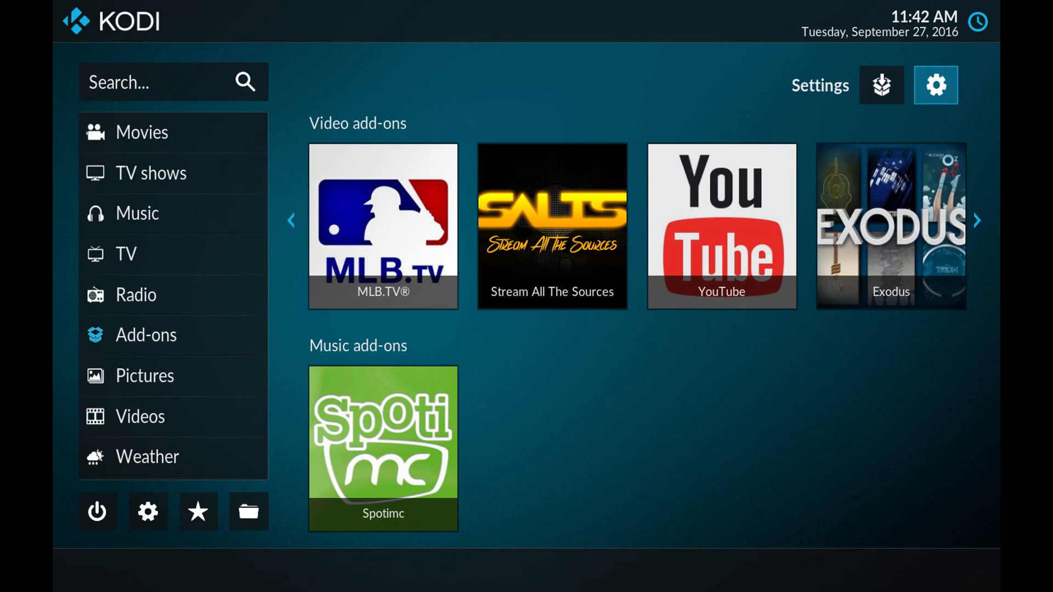
mouse_move(881, 85)
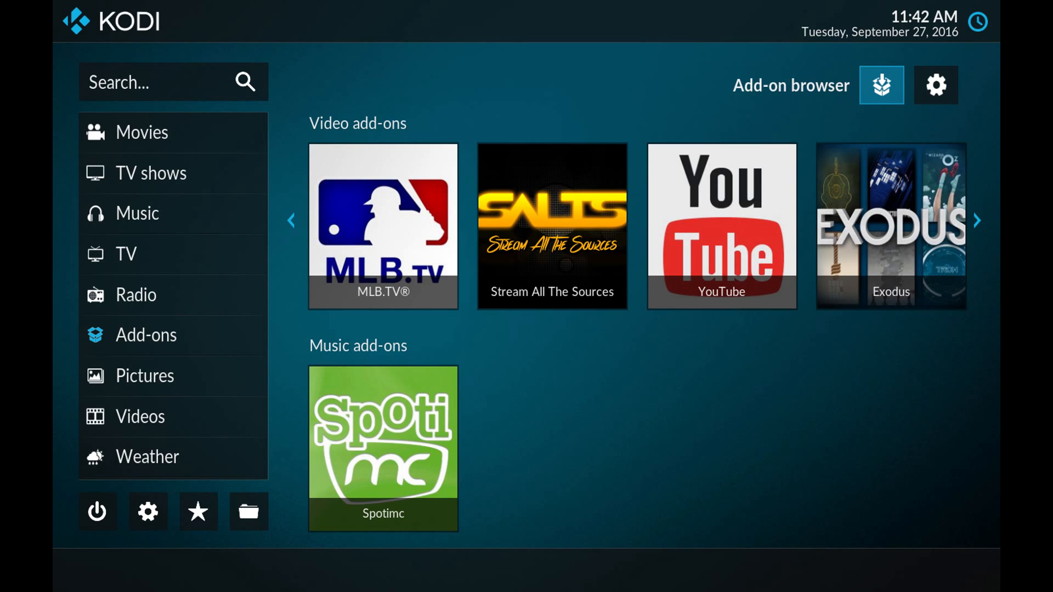
Install repository.eracknaphobia (1).zip from the Desktop via Install from zip file
click(881, 86)
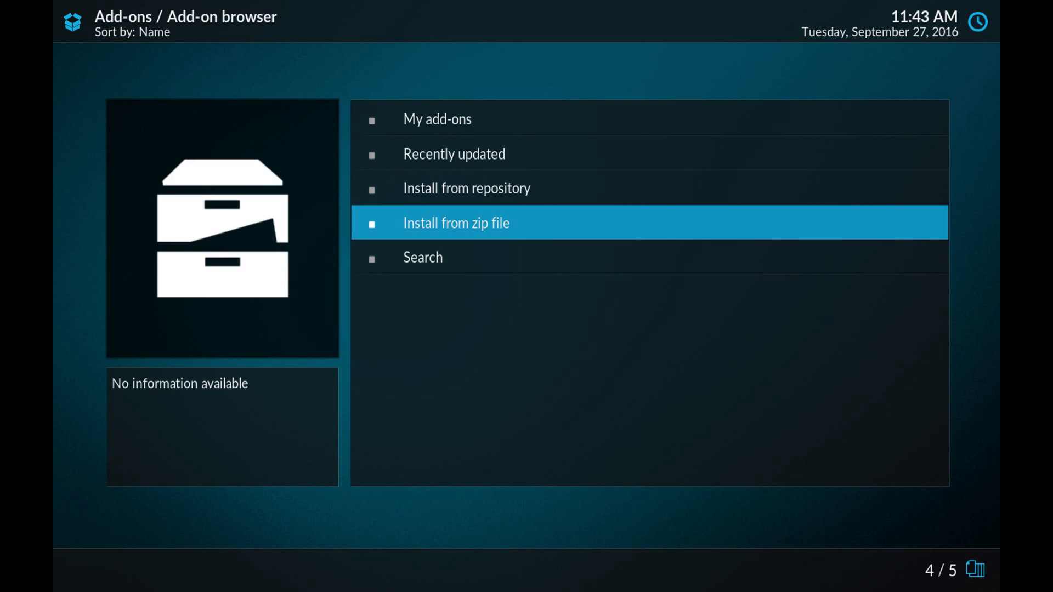
click(456, 223)
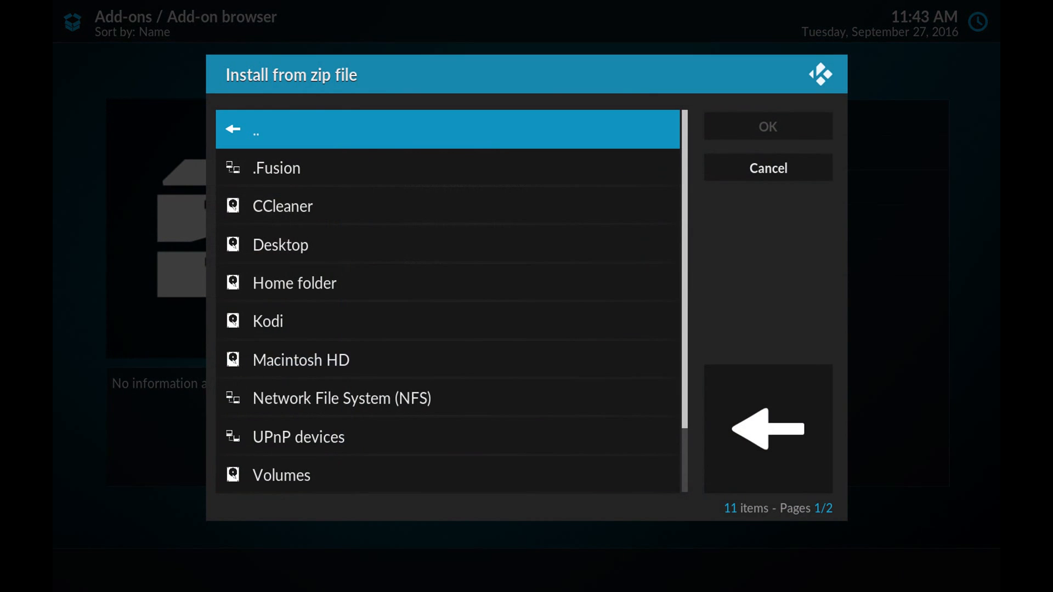
click(280, 245)
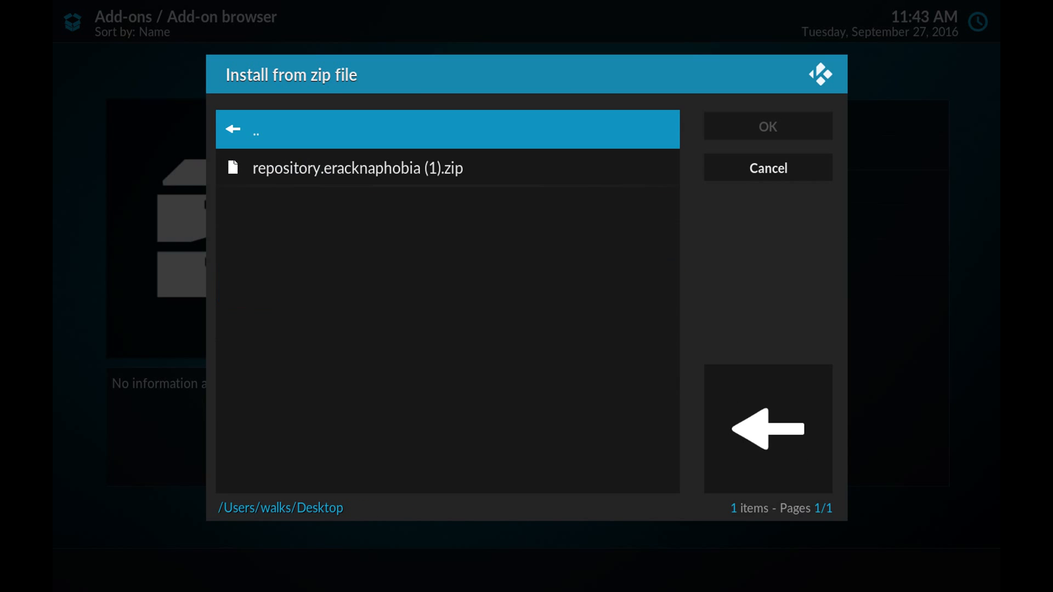
click(359, 169)
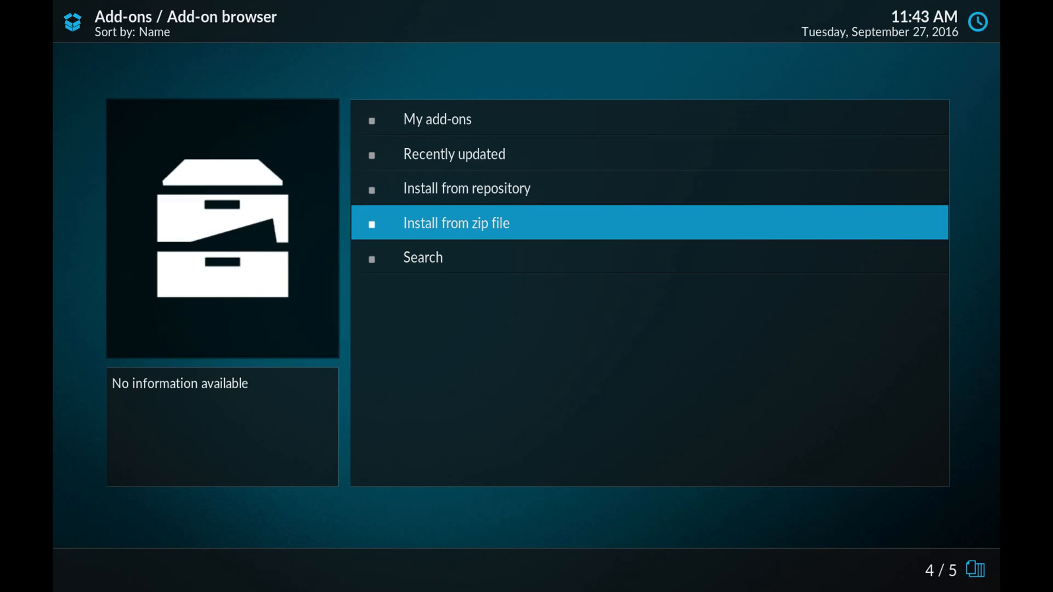
Browse Install from repository > eracknaphobia's Repo > Video add-ons to reach NHL TV
key(Up)
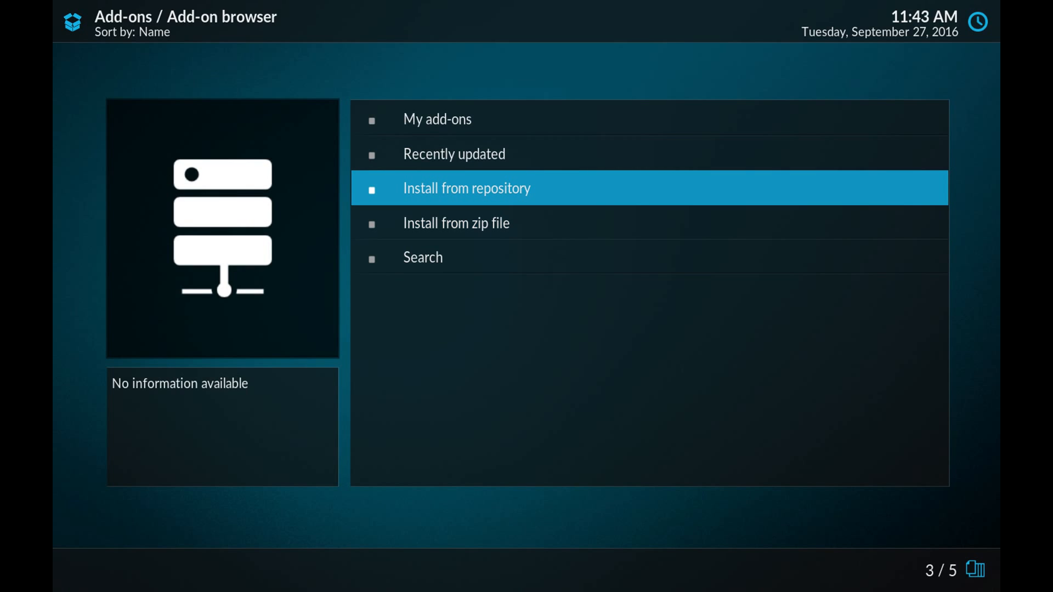
click(464, 188)
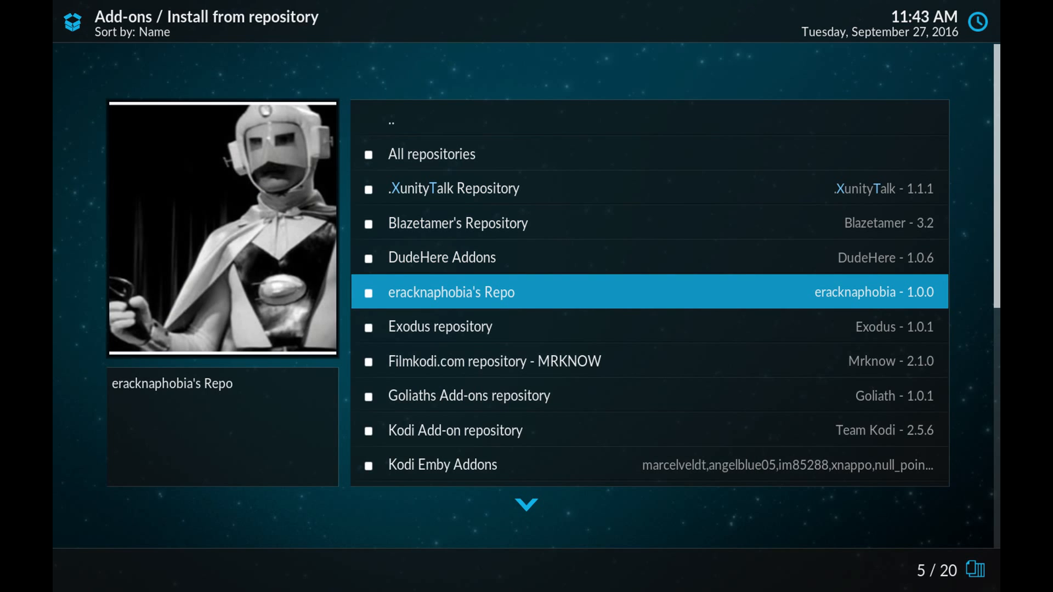
click(452, 292)
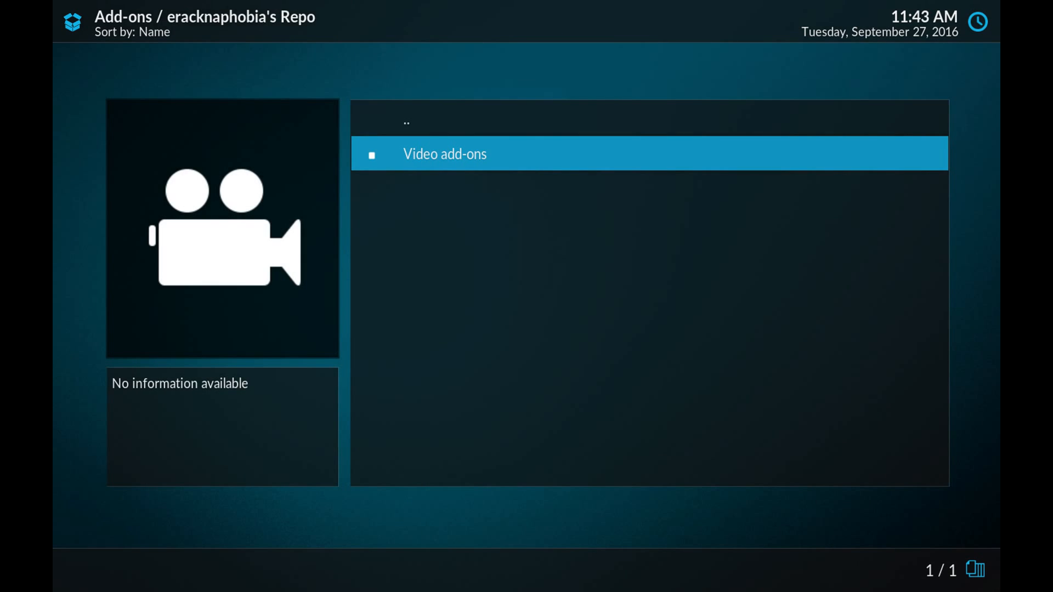
click(446, 153)
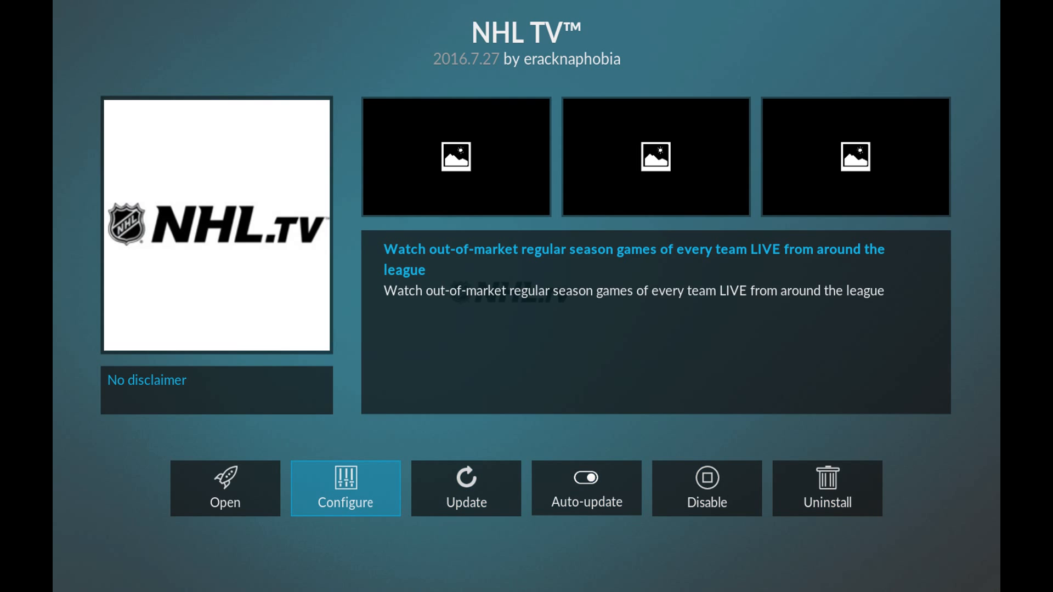
Back out of the NHL TV add-on info page to the Add-ons home
click(346, 489)
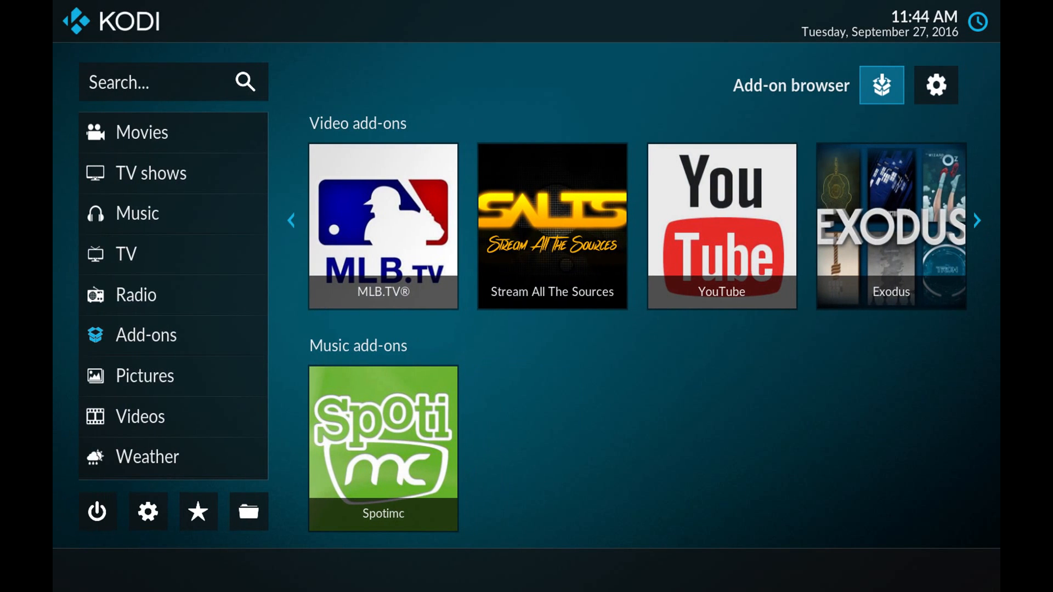
mouse_move(934, 85)
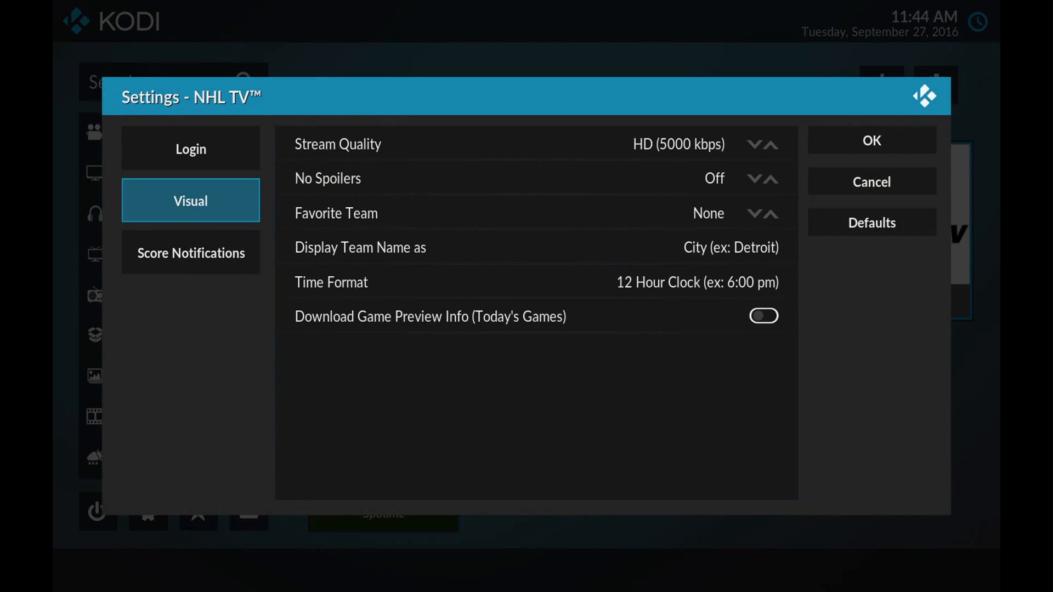
Toggle Rogers Subscriber on and off in NHL TV's Login settings, then view the Visual category
click(191, 149)
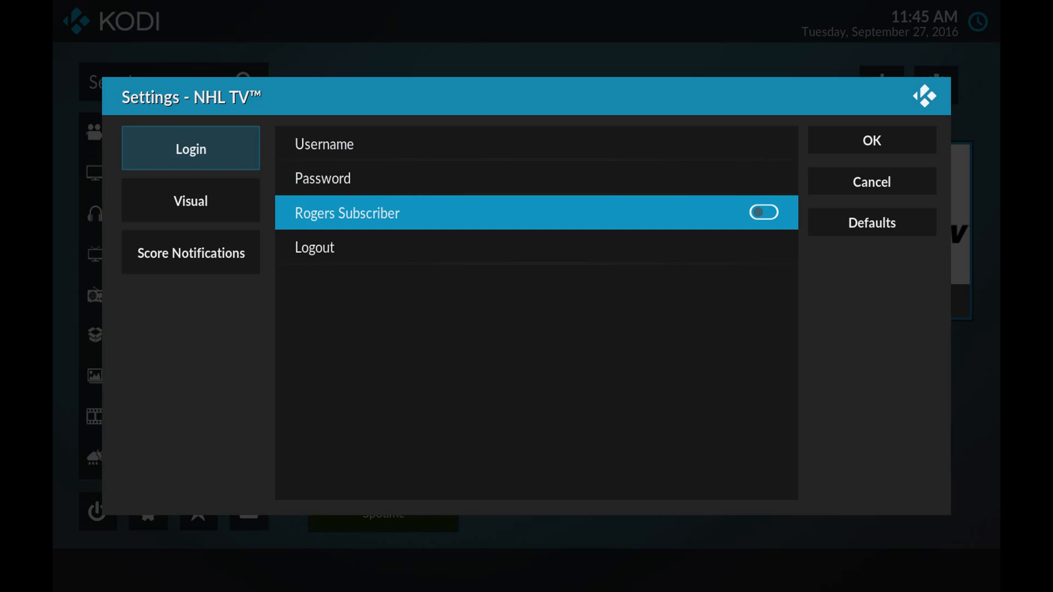
click(764, 211)
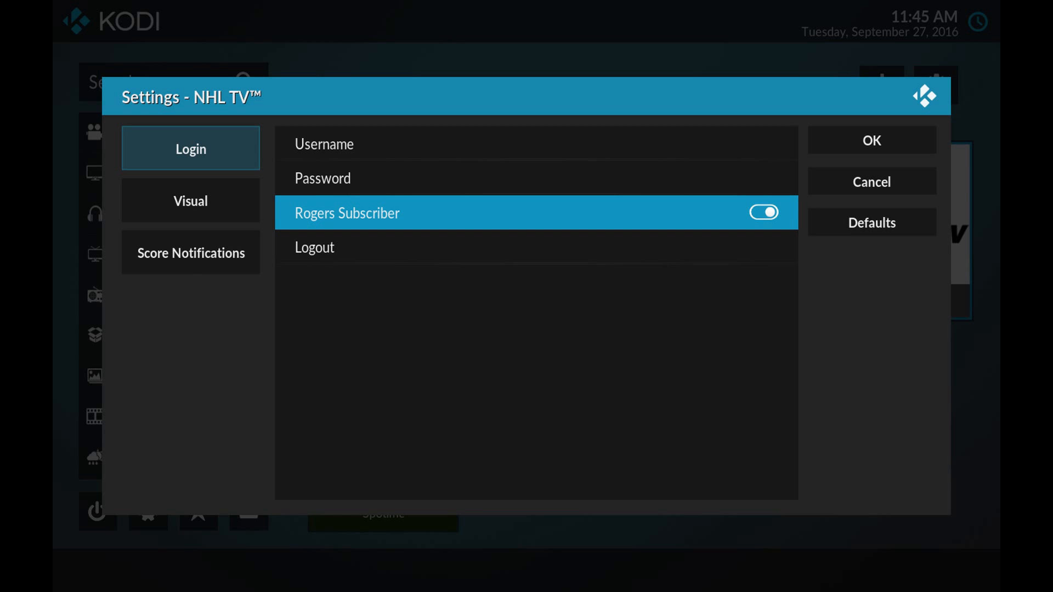
click(764, 211)
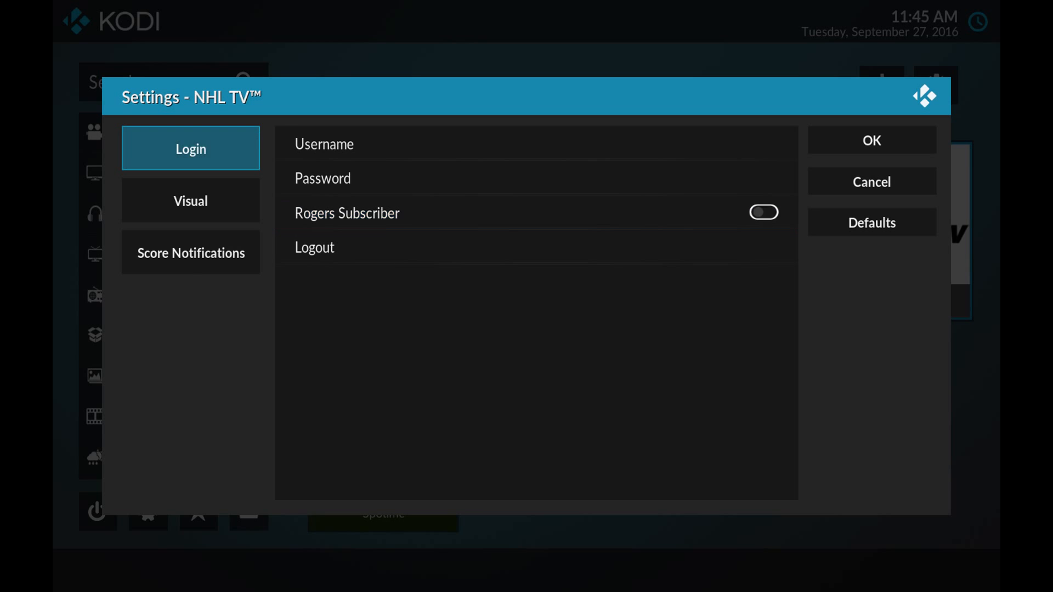
click(191, 200)
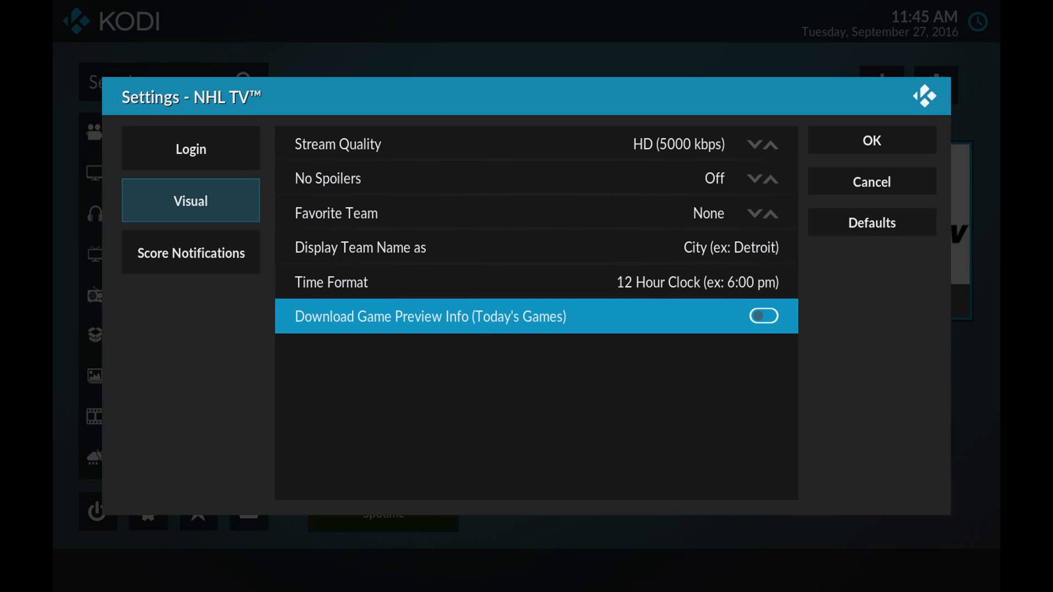
Close the NHL TV add-on settings dialog
click(191, 252)
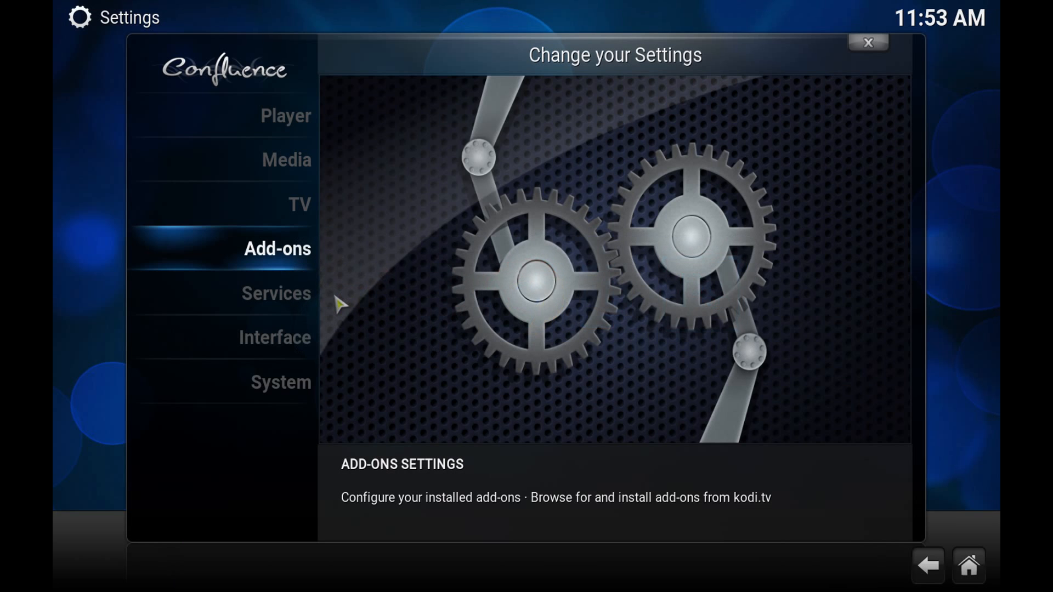
From Home, go through System > Settings > Add-ons to the Add-on browser
click(868, 44)
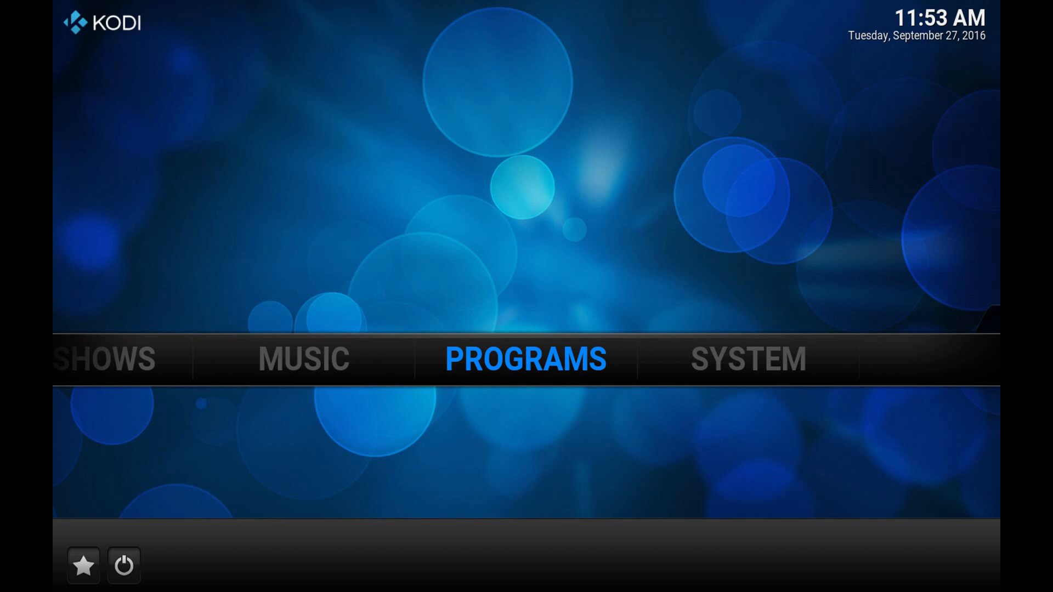
click(747, 359)
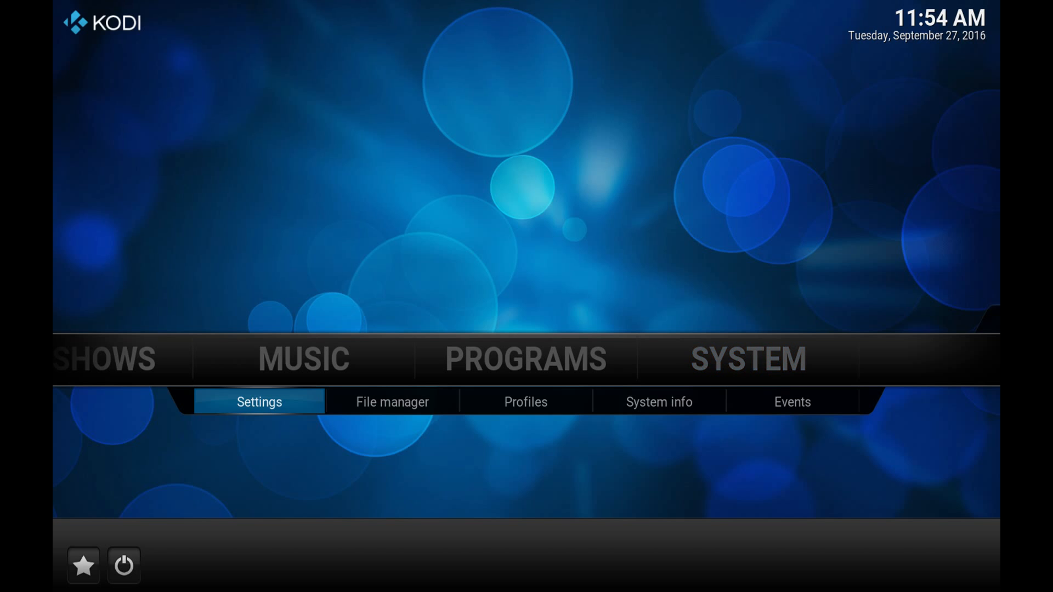
click(259, 402)
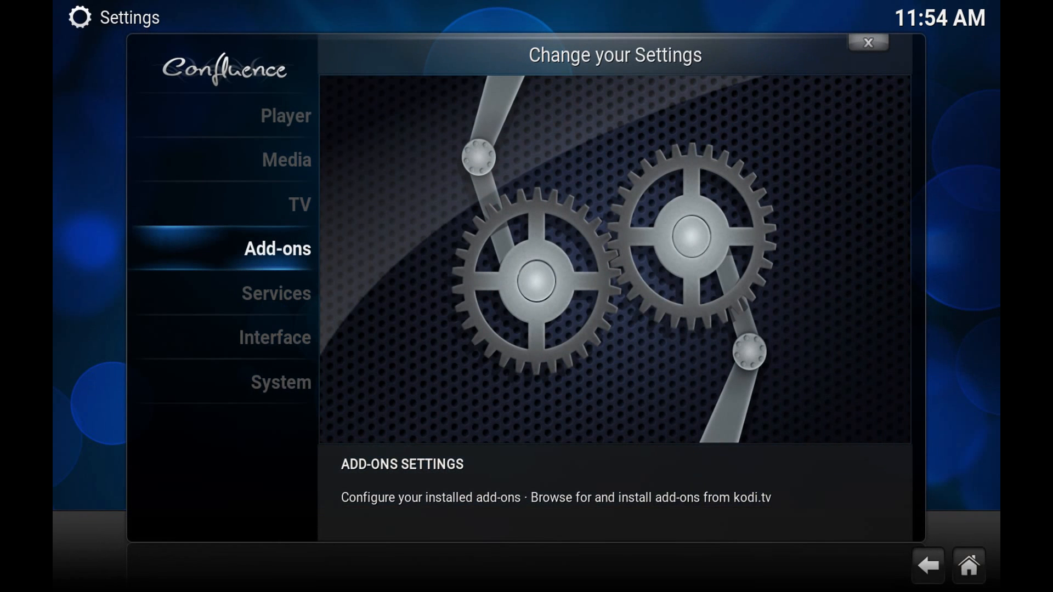
click(278, 249)
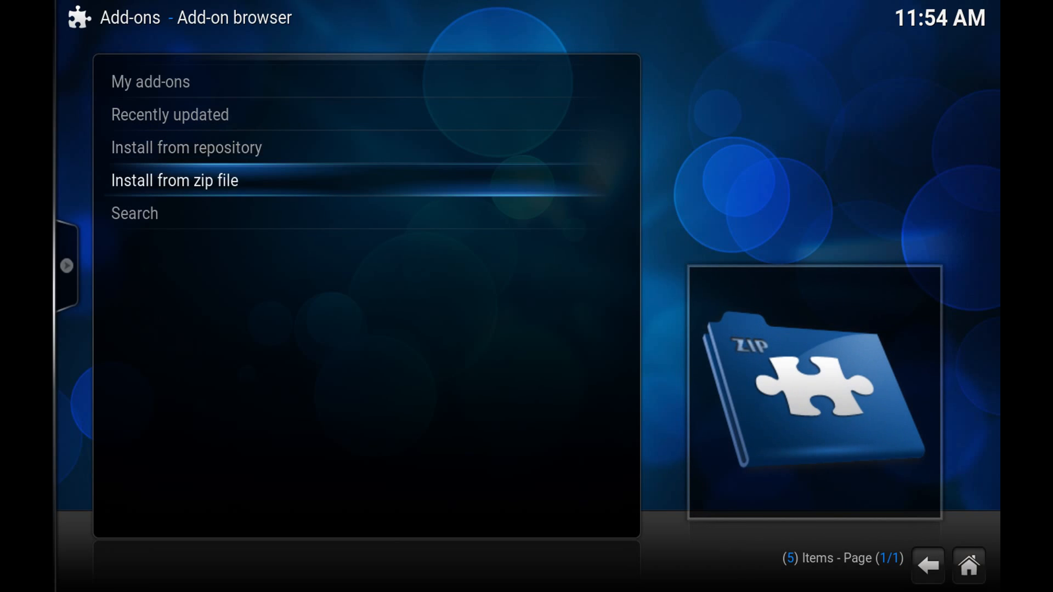
Install repository.eracknaphobia (1).zip from the kodi folder via Install from zip file
click(174, 180)
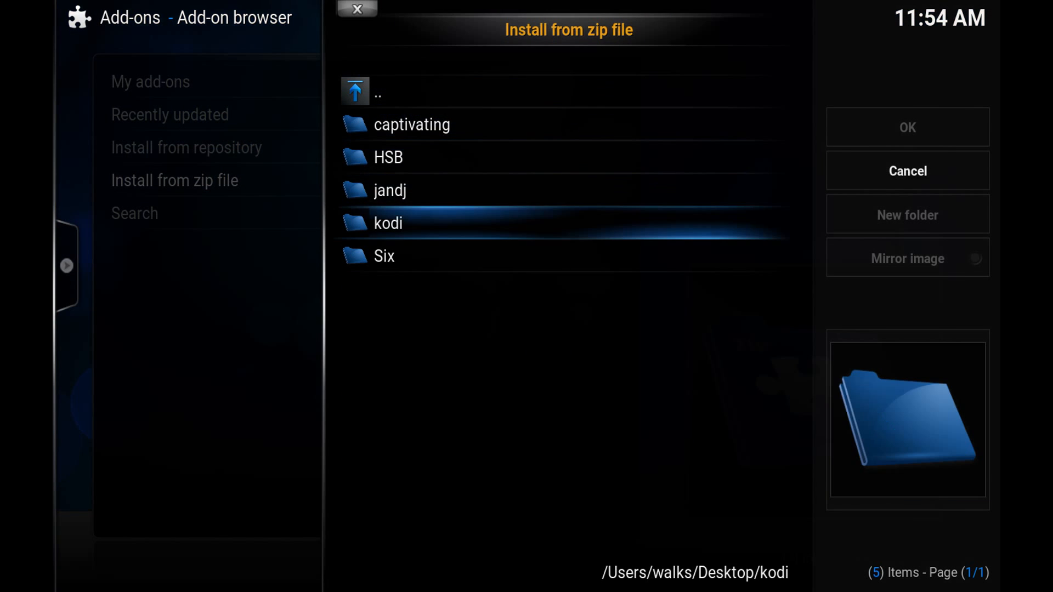
double_click(388, 222)
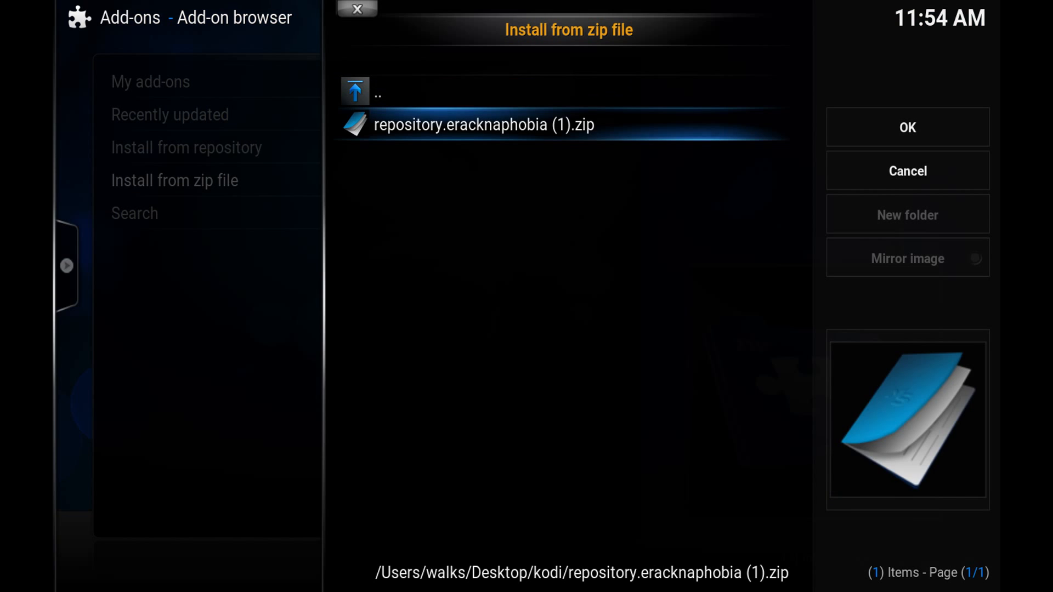
click(909, 127)
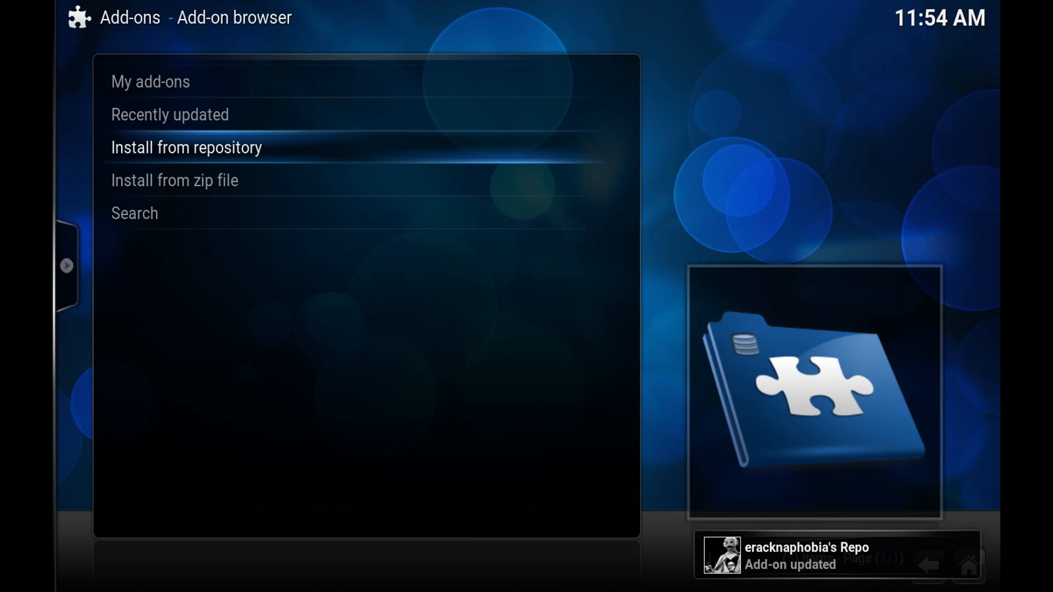
Open NHL TV's info page via Install from repository > eracknaphobia's Repo > Video add-ons
click(187, 148)
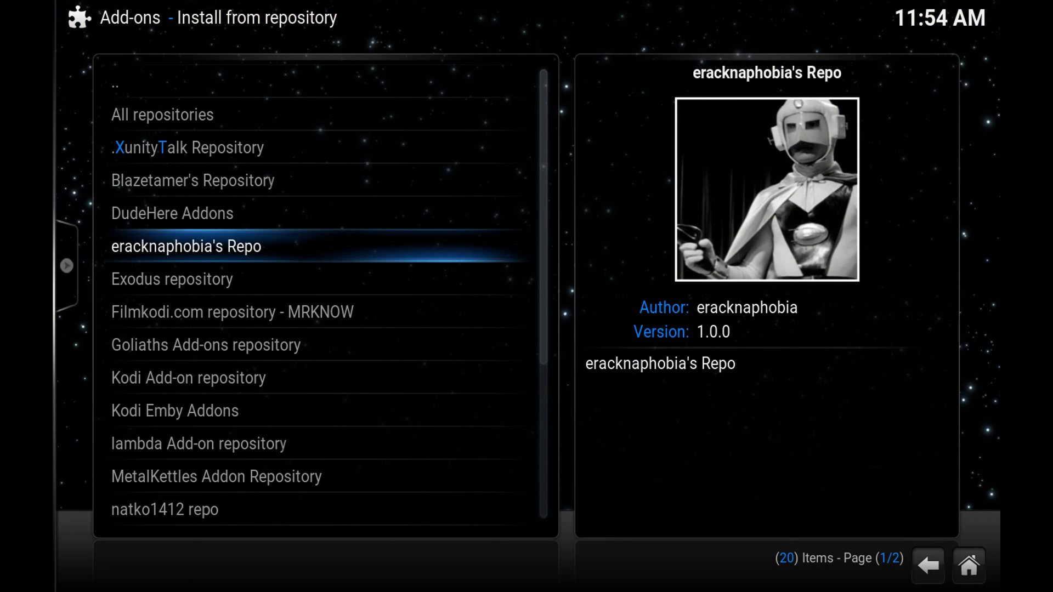
click(187, 246)
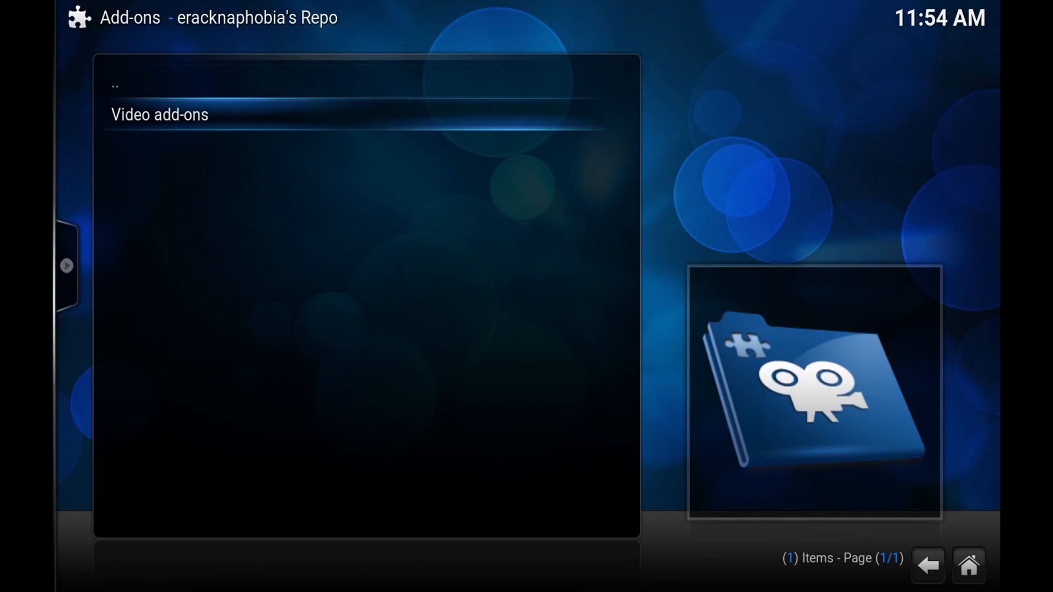
click(159, 116)
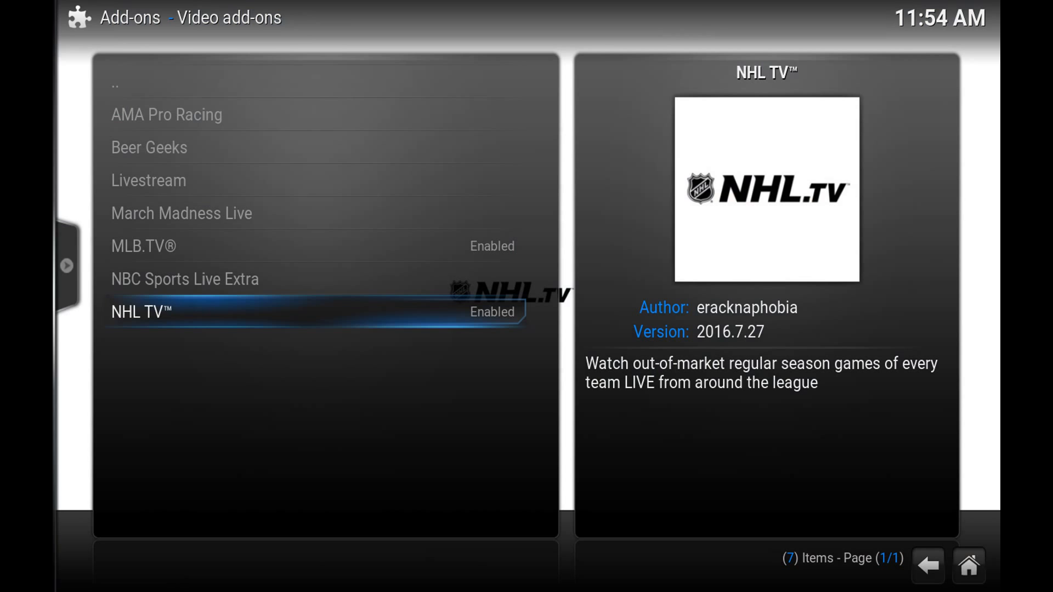
click(141, 312)
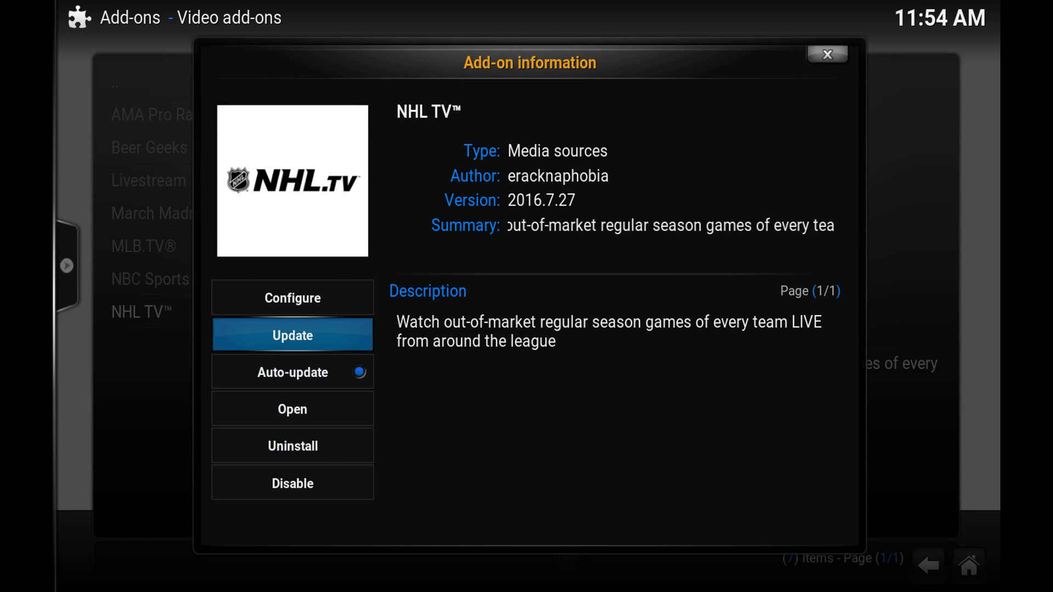
Bring up the NHL TV add-on's settings via Configure, landing on the Login section
click(292, 299)
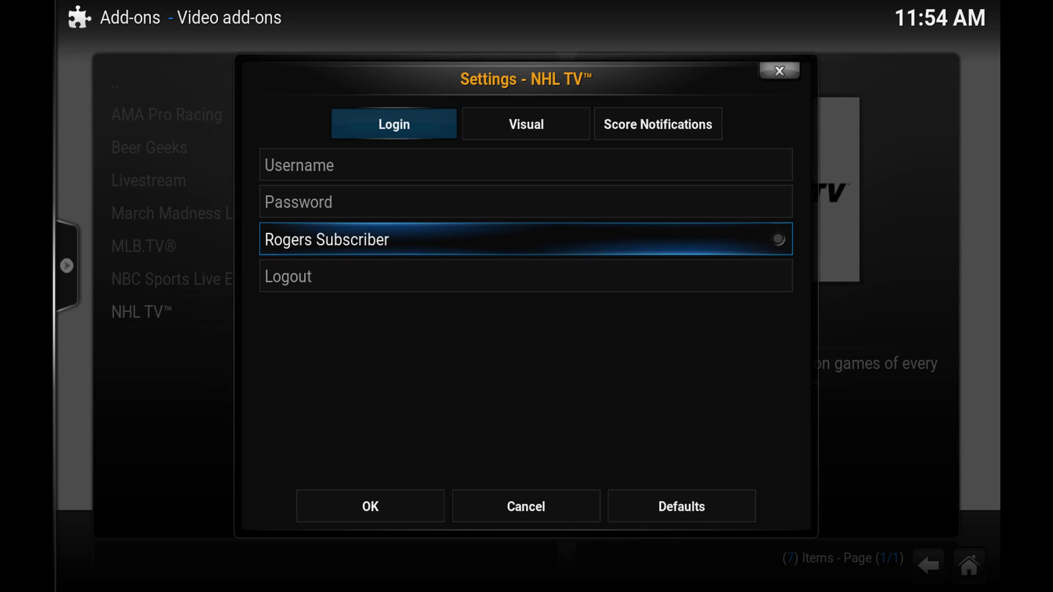
Toggle Rogers Subscriber on then off, glance at the Visual settings and return to Login
click(778, 239)
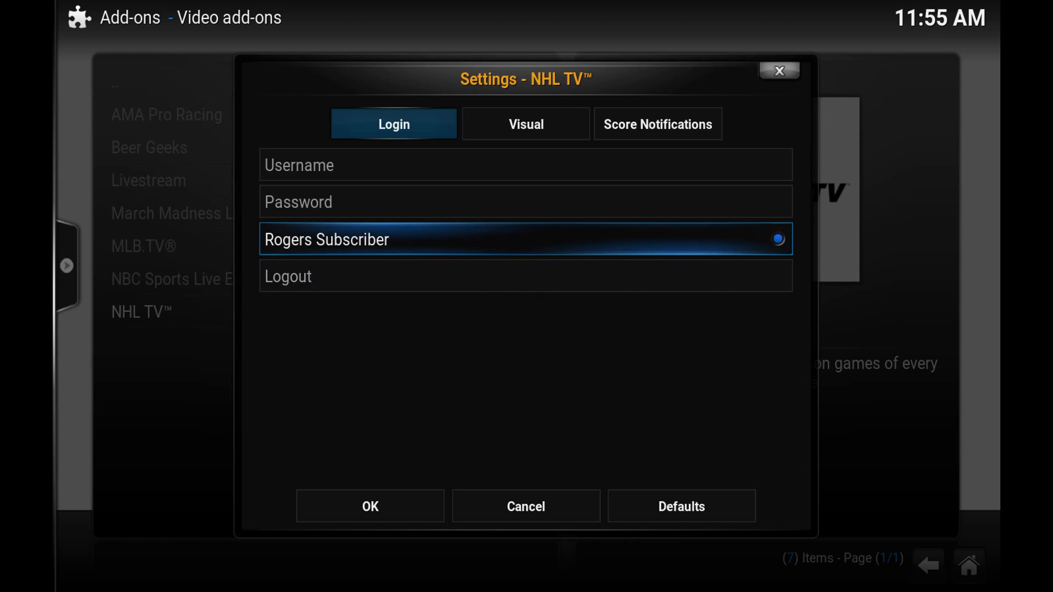
click(778, 238)
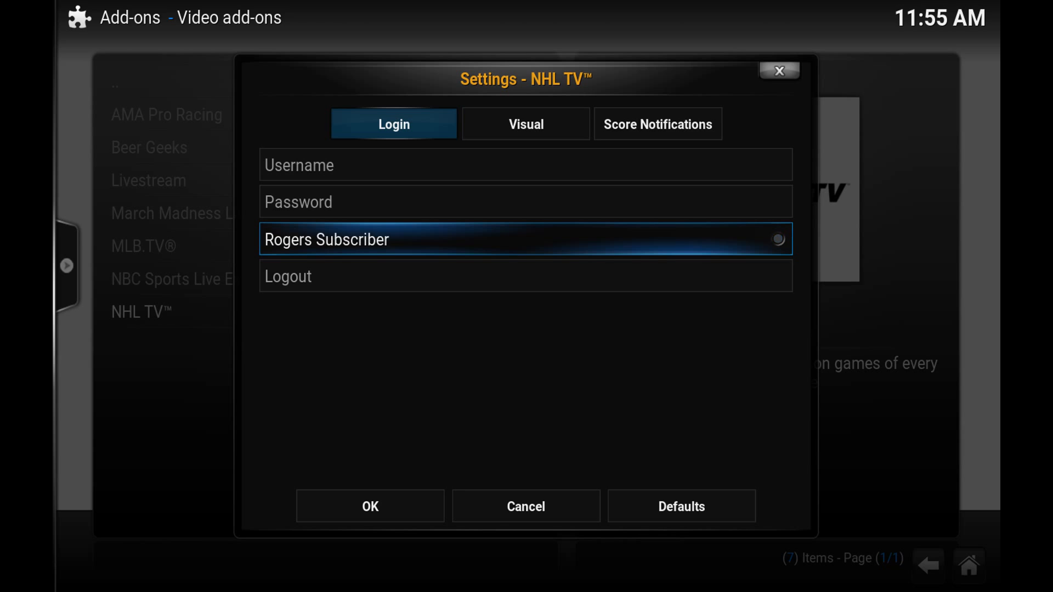
click(527, 124)
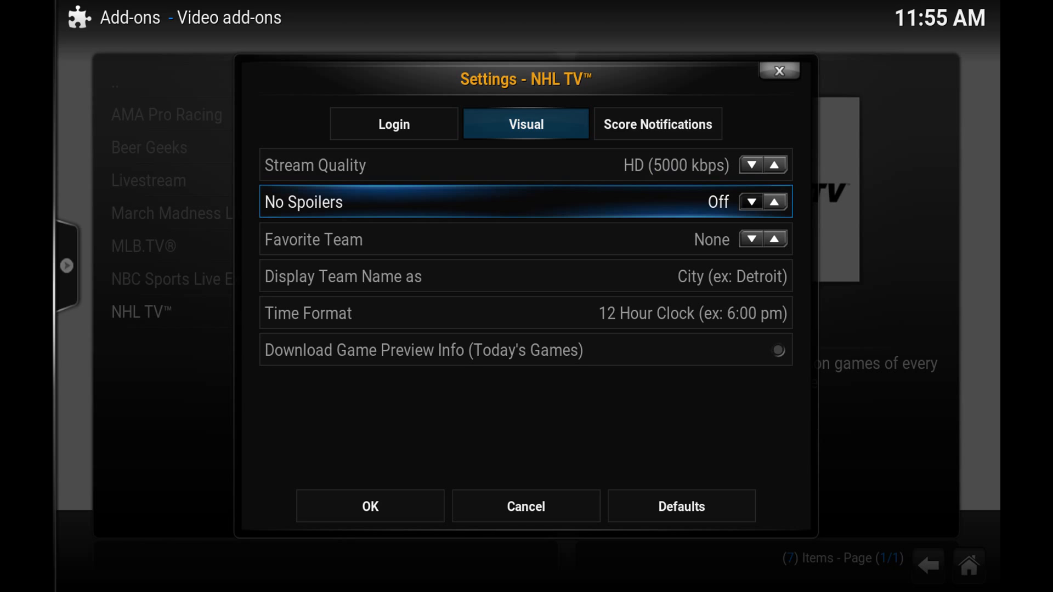
click(393, 124)
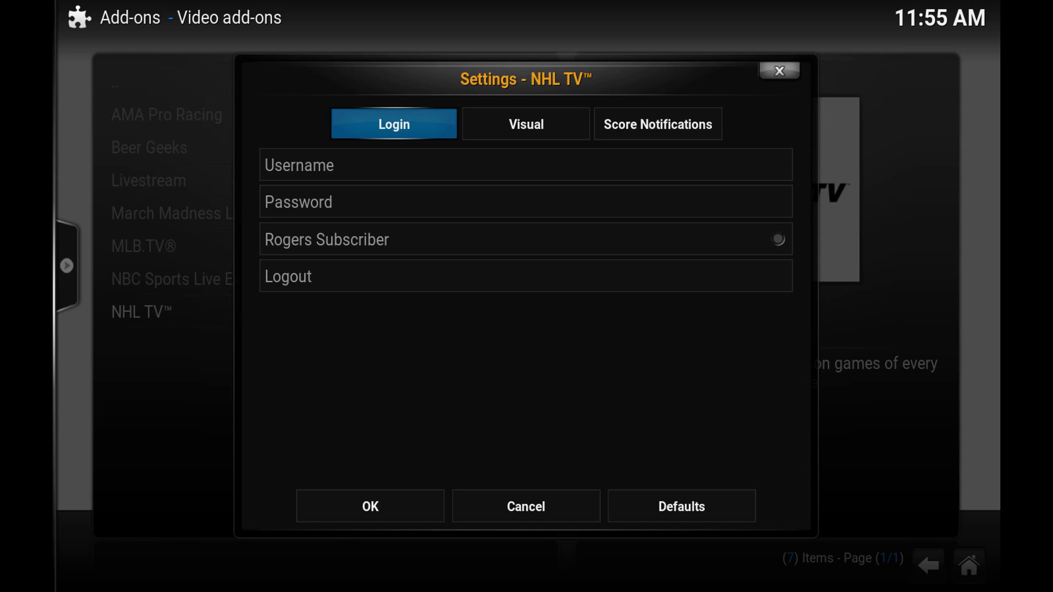
mouse_move(371, 507)
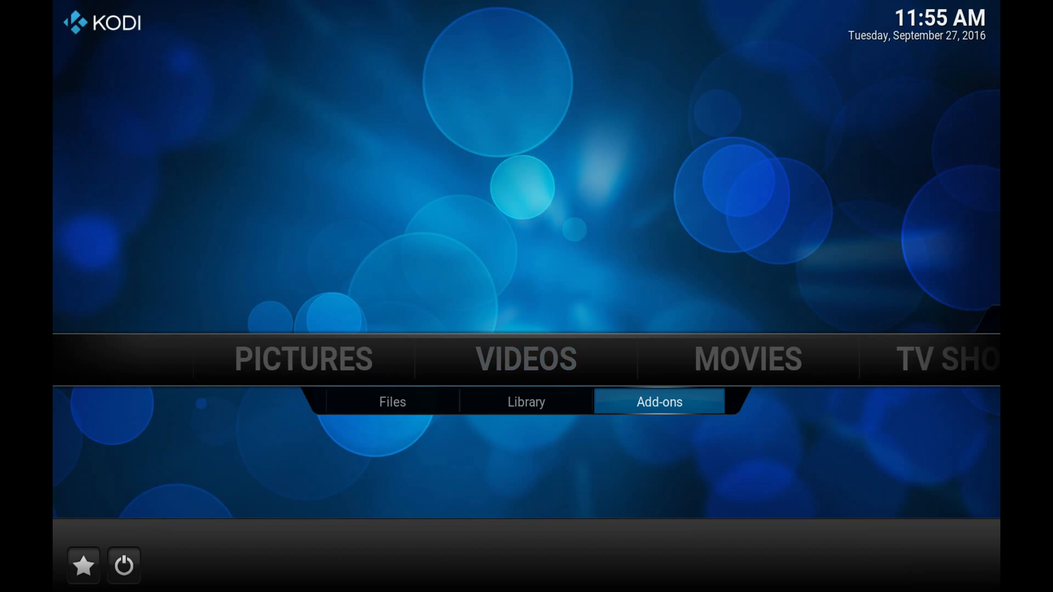
Reopen NHL TV's settings from the Videos add-ons list, showing the login fields
click(660, 401)
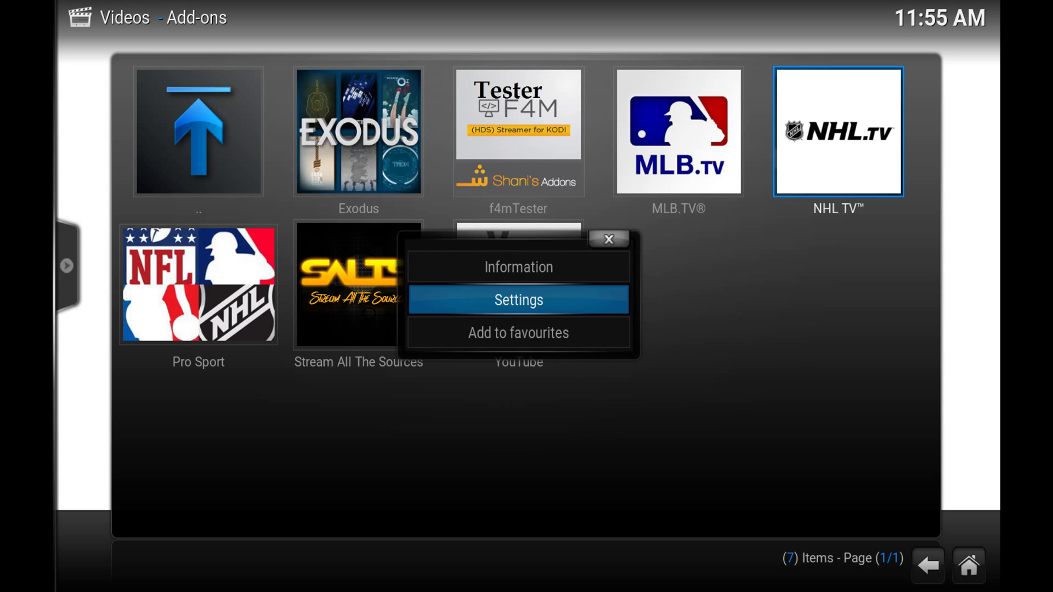
click(518, 300)
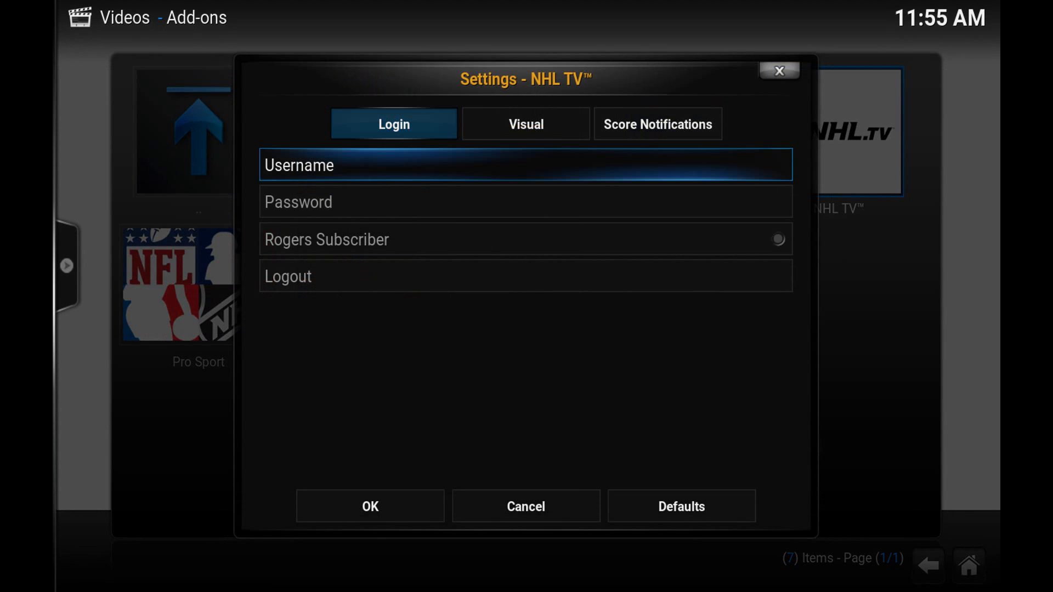